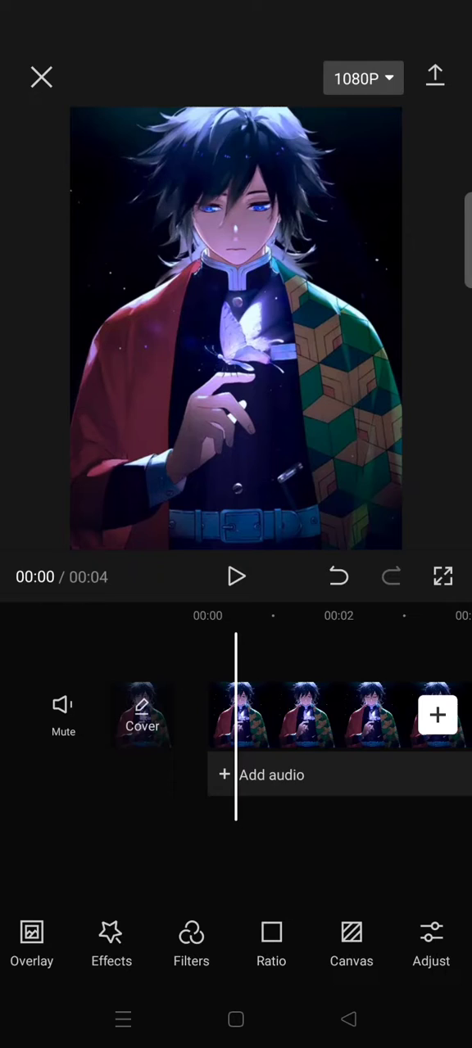
- Open the Adjust panel for the 4-second anime clip
left_click(431, 942)
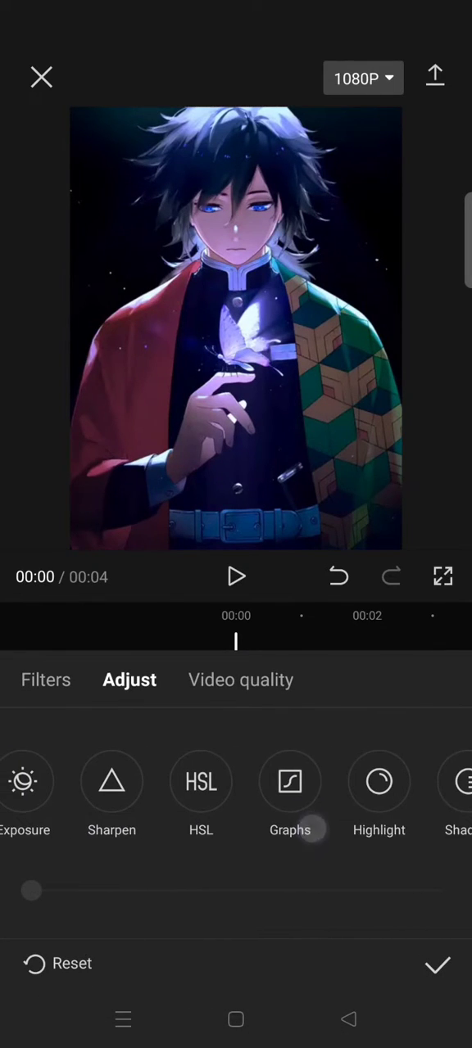
- In the red channel curve, add a mid point and bow it up and left for a vivid red glow
left_click(288, 781)
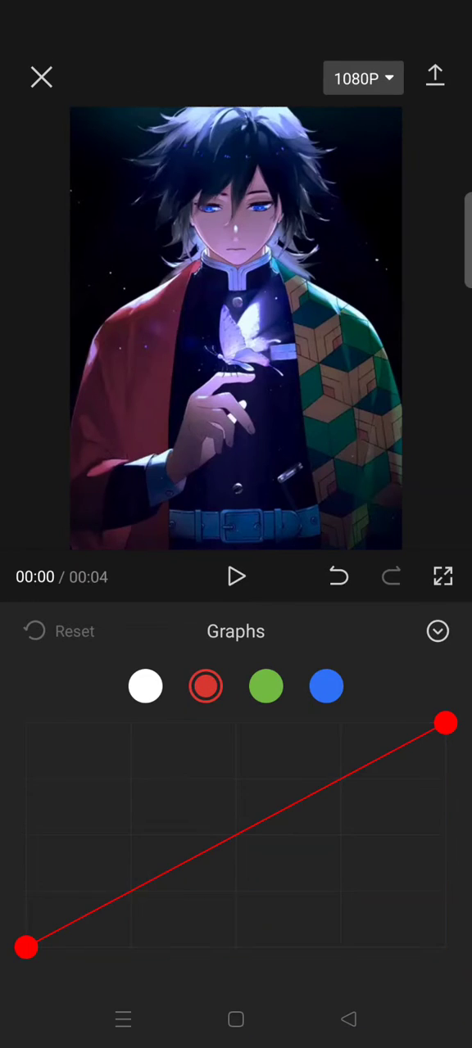
left_click(203, 858)
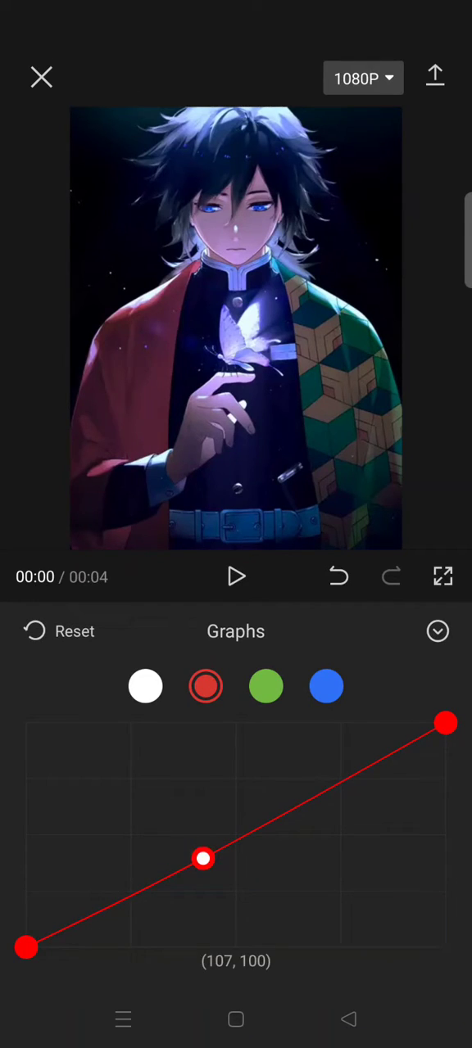
left_click_drag(203, 858, 154, 792)
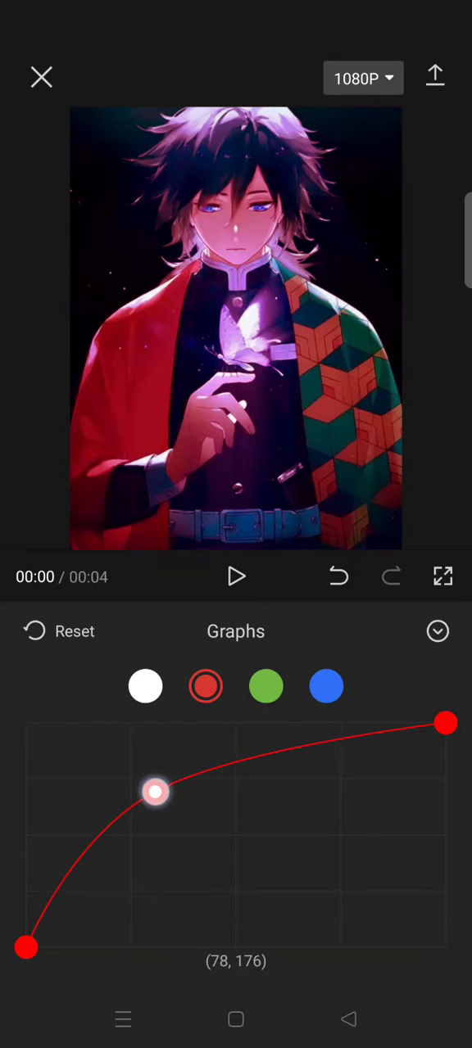
left_click_drag(156, 793, 162, 769)
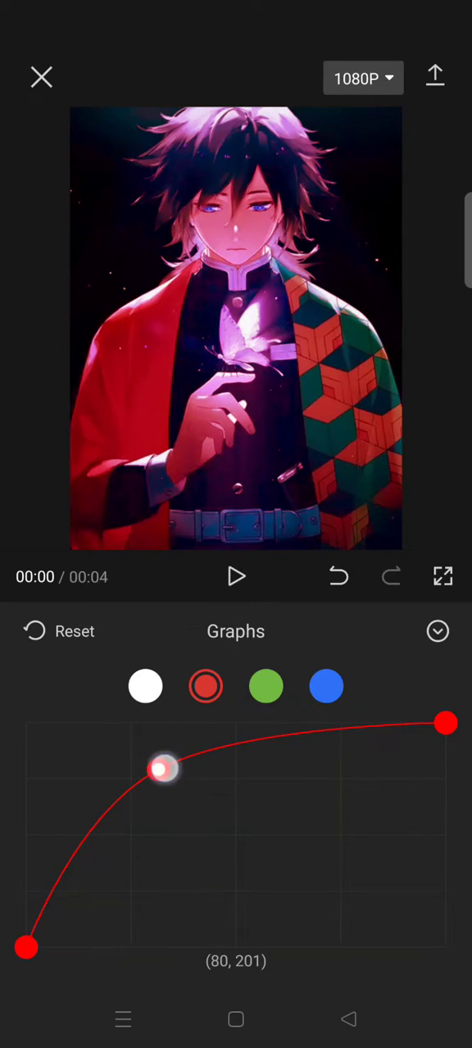
left_click_drag(161, 770, 154, 761)
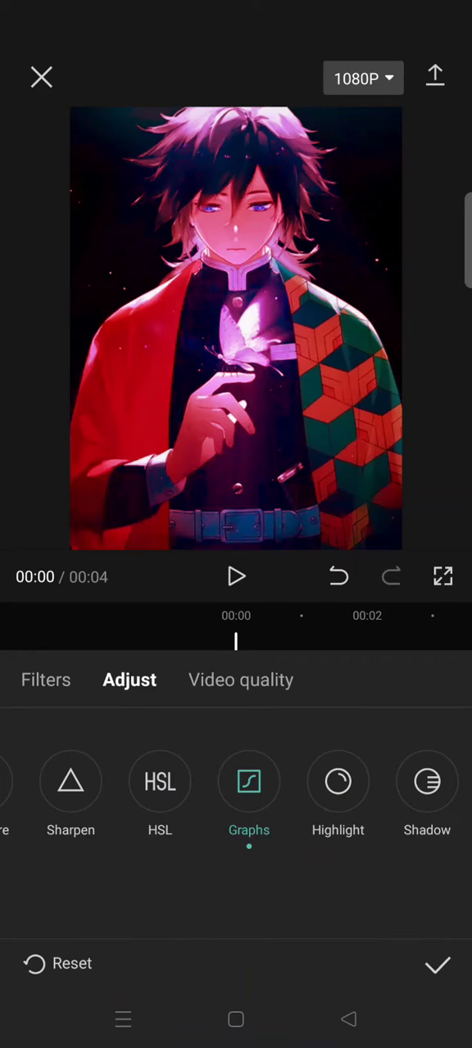
- Confirm the adjustment, export the red-tinted clip to the device and return to the editor
left_click(436, 965)
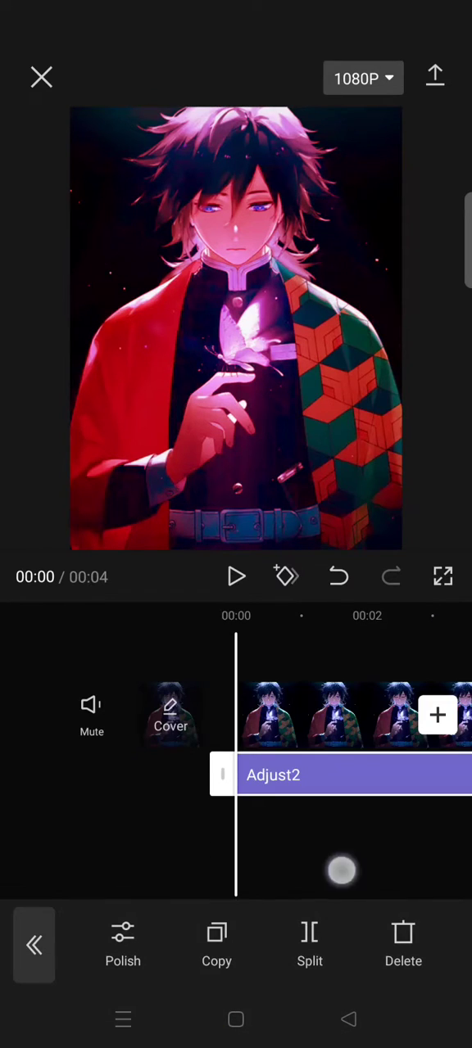
left_click(364, 78)
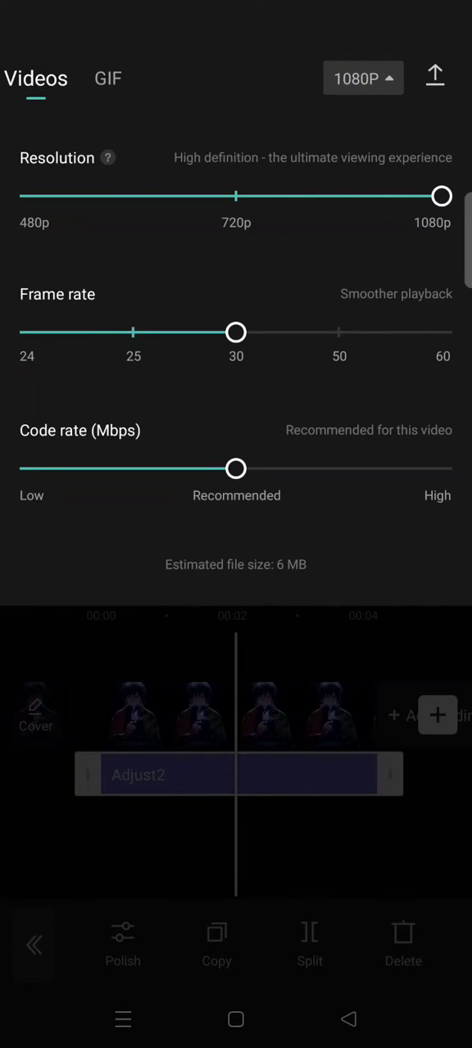
left_click(436, 79)
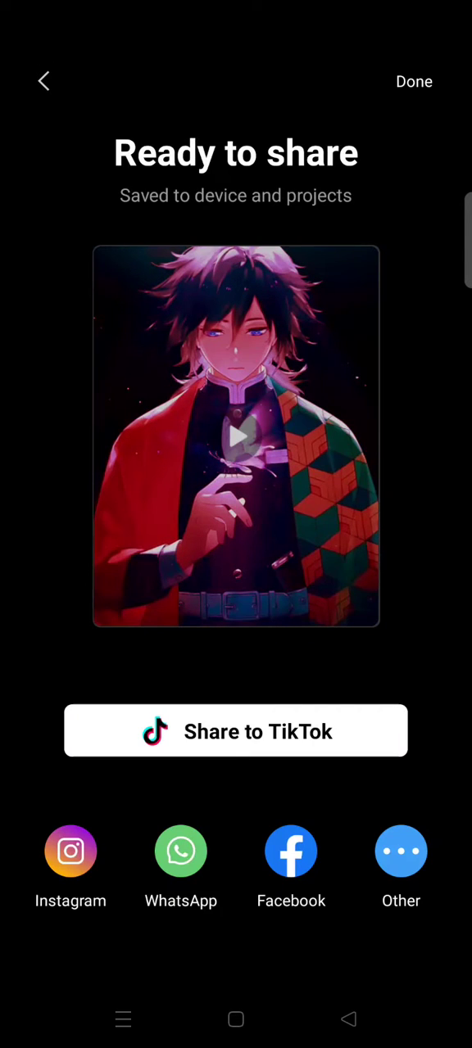
left_click(43, 81)
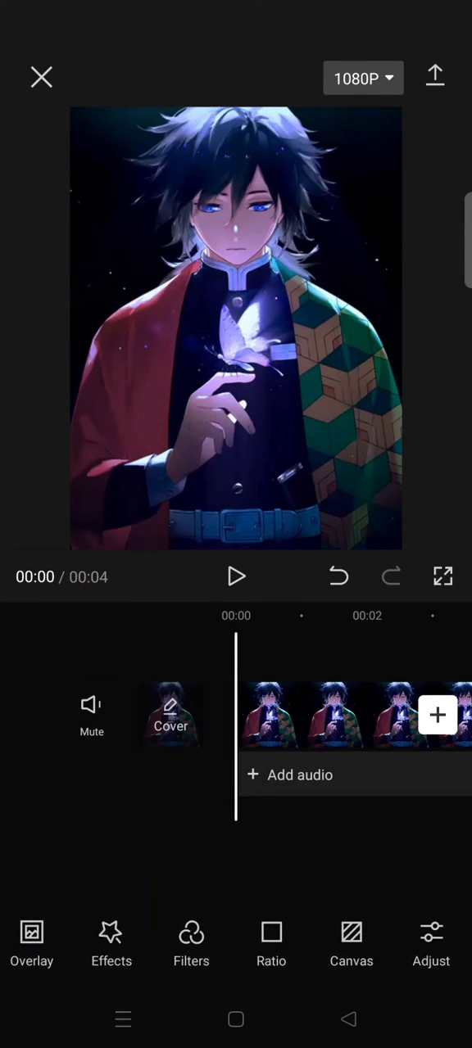
- Add the exported red video as an overlay above the original and bring up its Blend settings
left_click(32, 947)
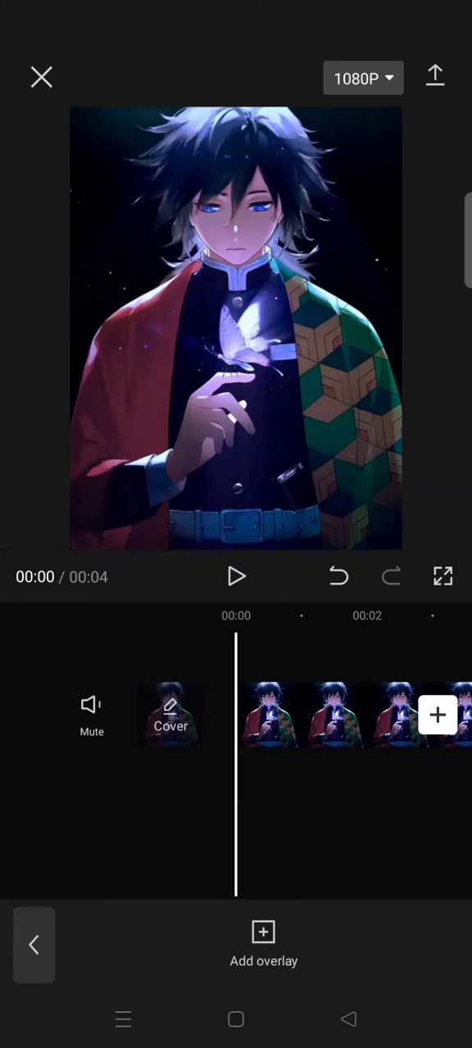
left_click(262, 946)
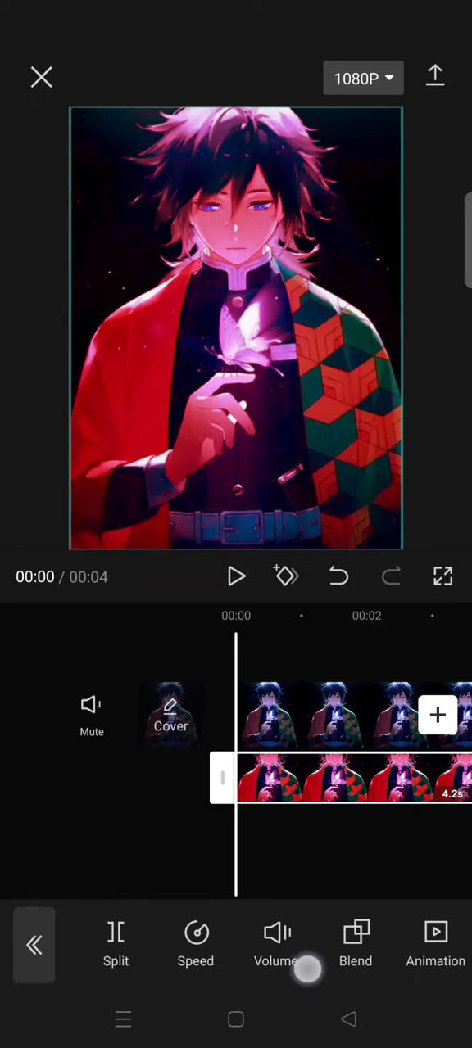
left_click(355, 947)
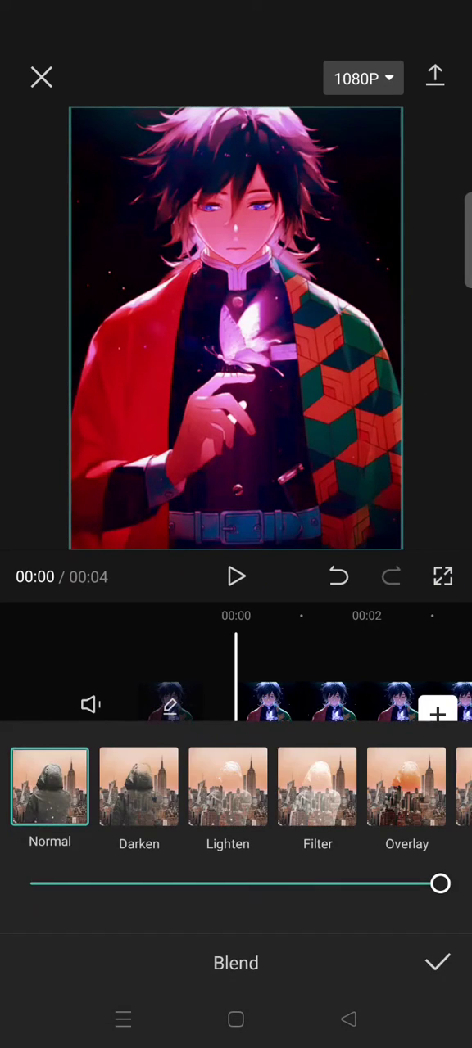
- Set the overlay's opacity to 0 and add an opacity keyframe at 00:00
left_click_drag(439, 884, 92, 885)
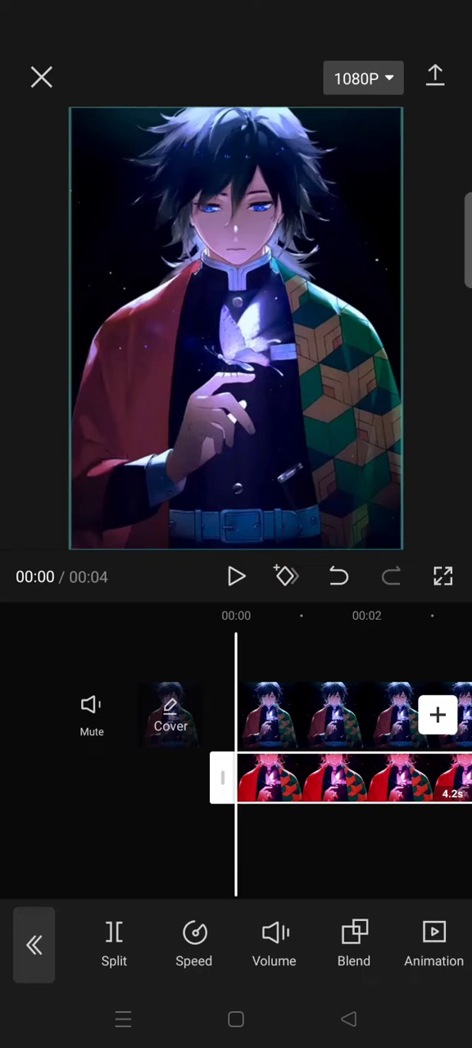
left_click(285, 577)
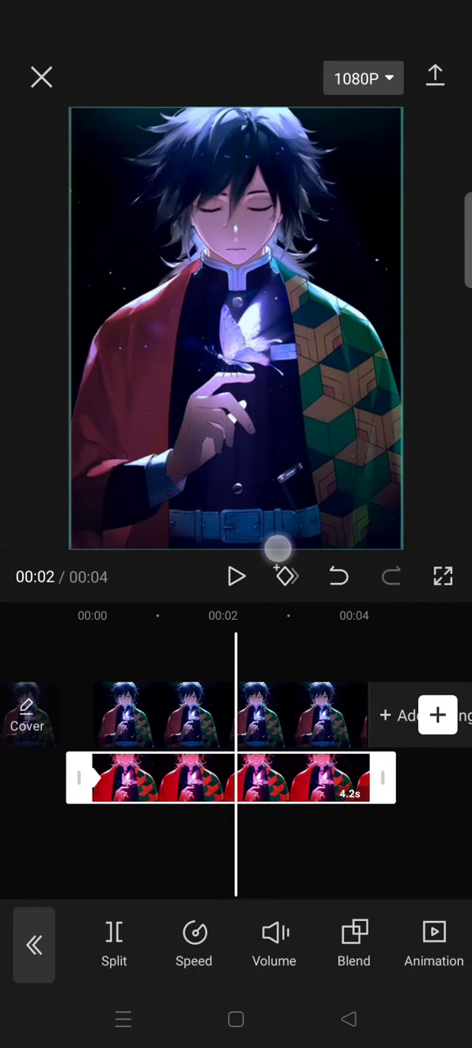
- Add a second keyframe on the red overlay at 00:02
left_click(285, 577)
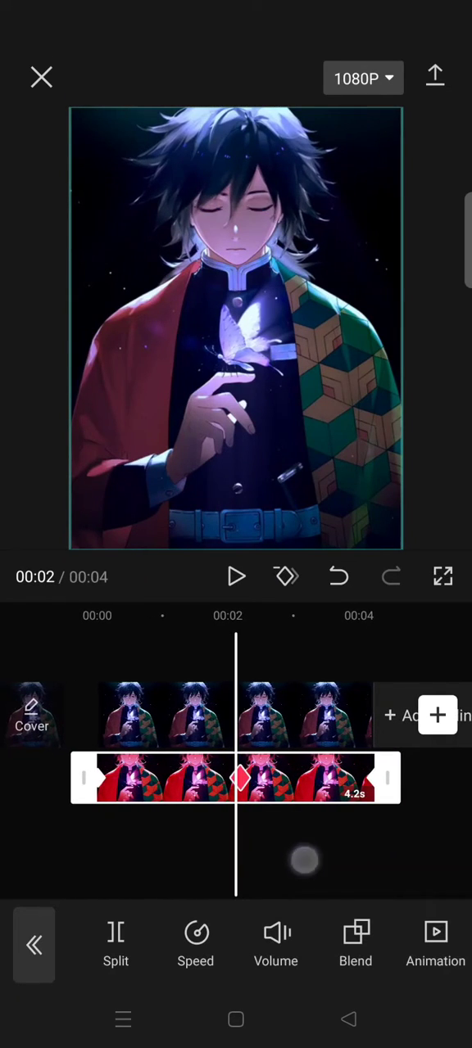
- Raise the overlay's opacity to about 85 at the 2-second keyframe so the red glow fades in
left_click(355, 942)
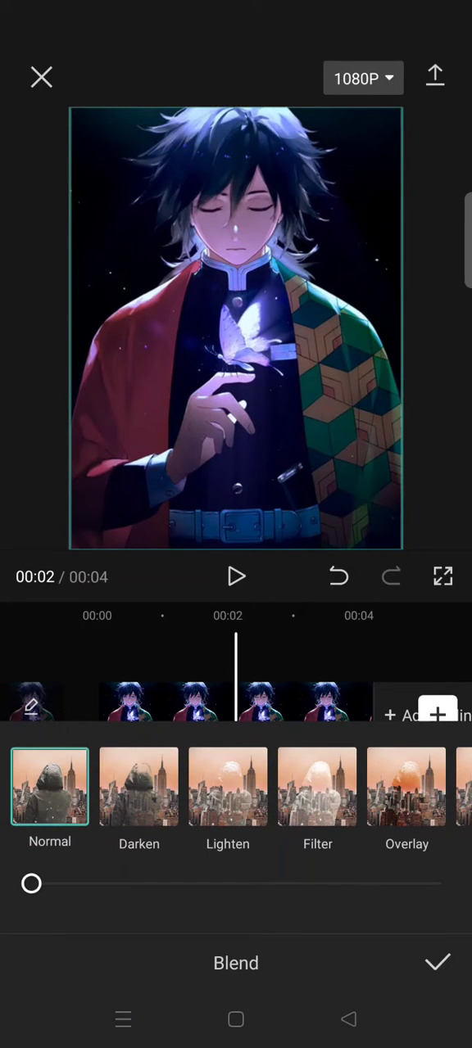
left_click_drag(31, 883, 337, 882)
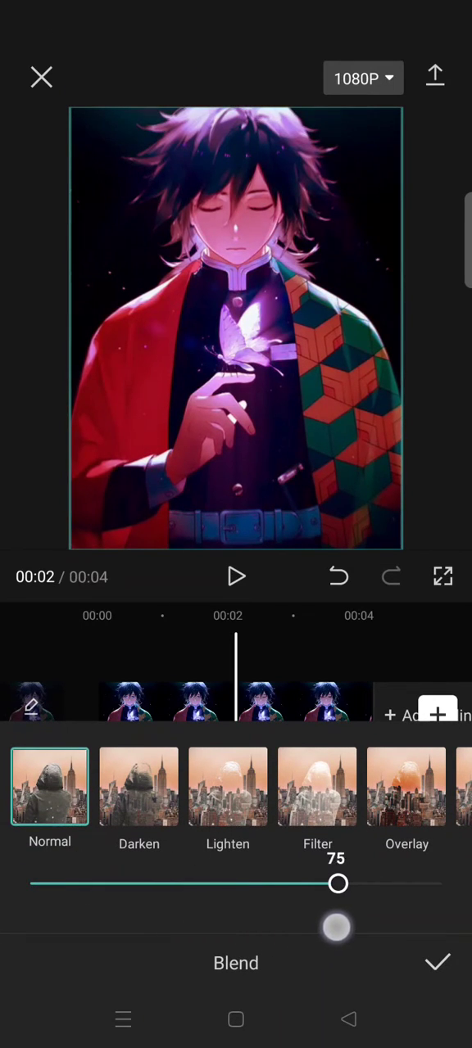
left_click_drag(337, 882, 362, 883)
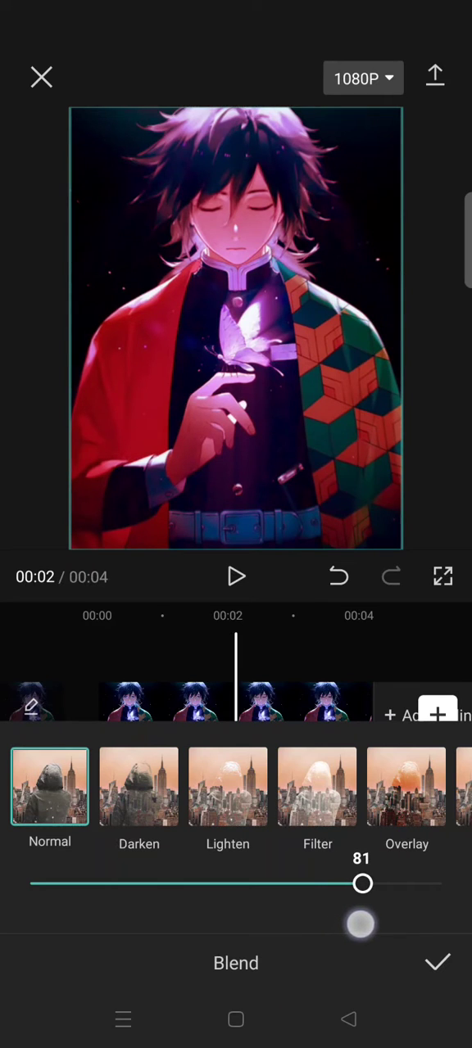
left_click_drag(363, 882, 378, 883)
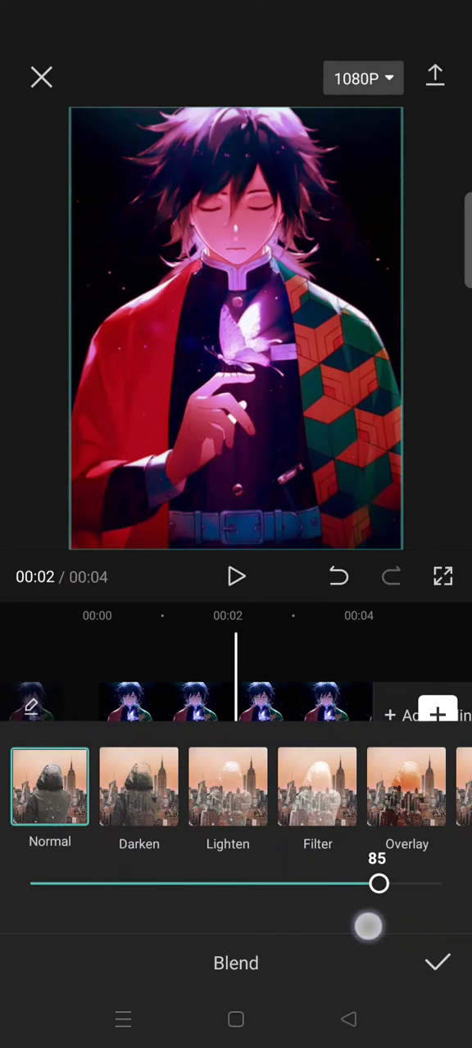
left_click_drag(379, 882, 374, 883)
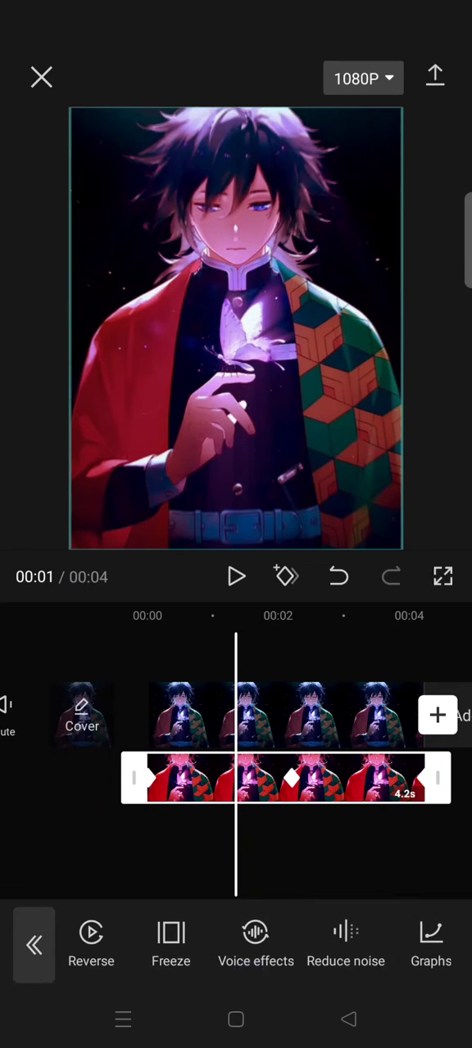
- Apply an Ease Out graph to the keyframed fade and play the clip through to the end
left_click(430, 942)
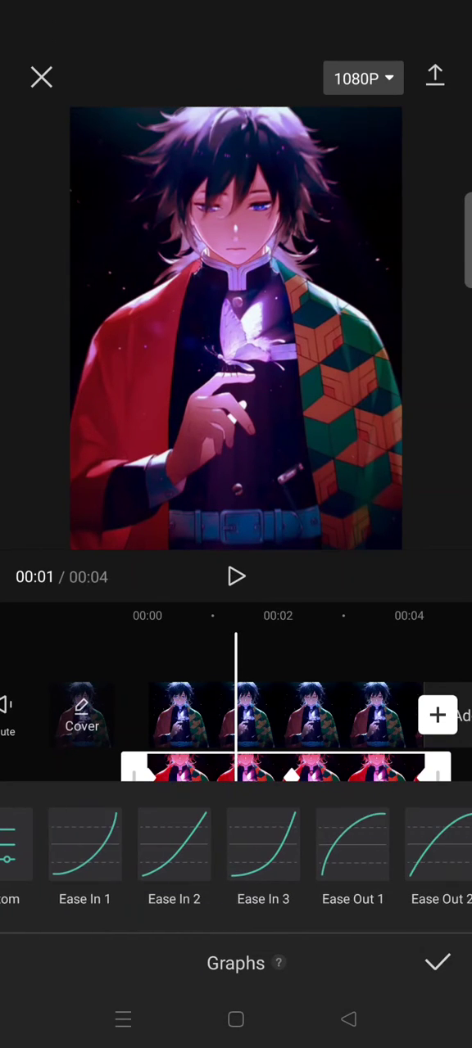
left_click(352, 845)
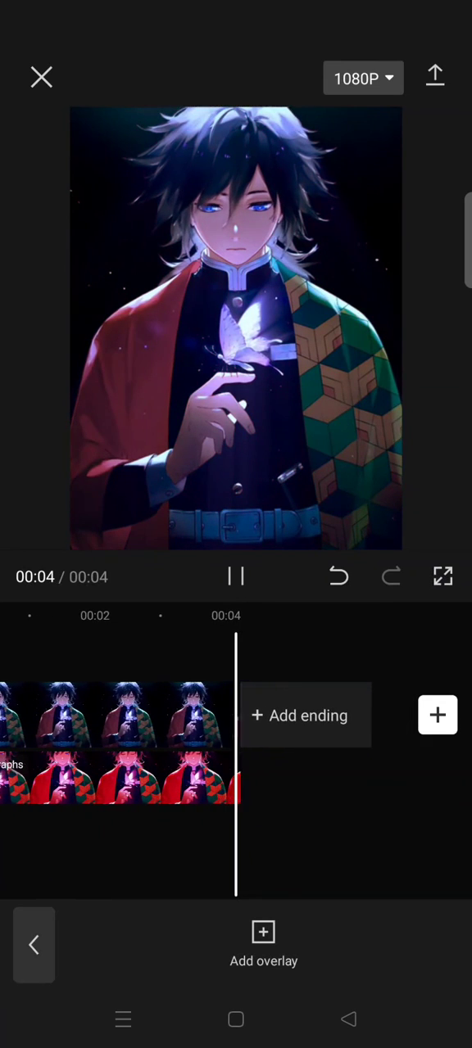
left_click(236, 576)
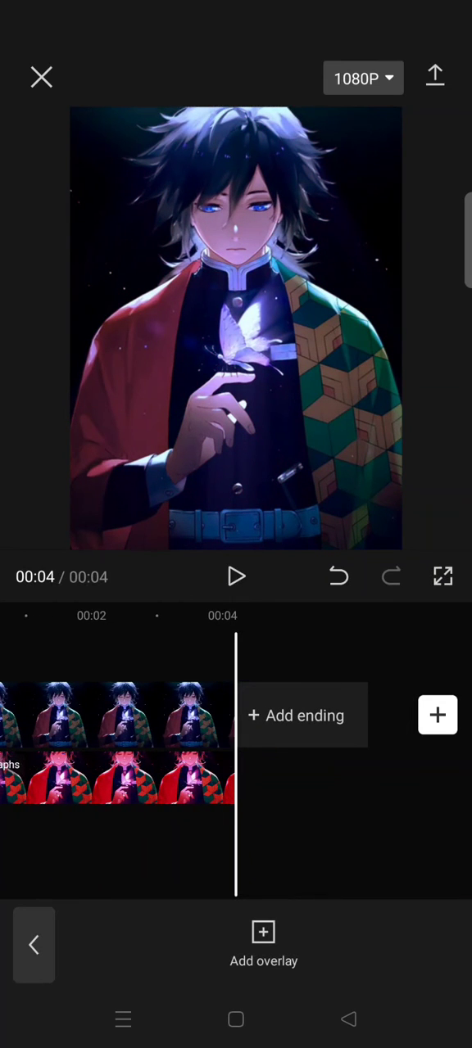